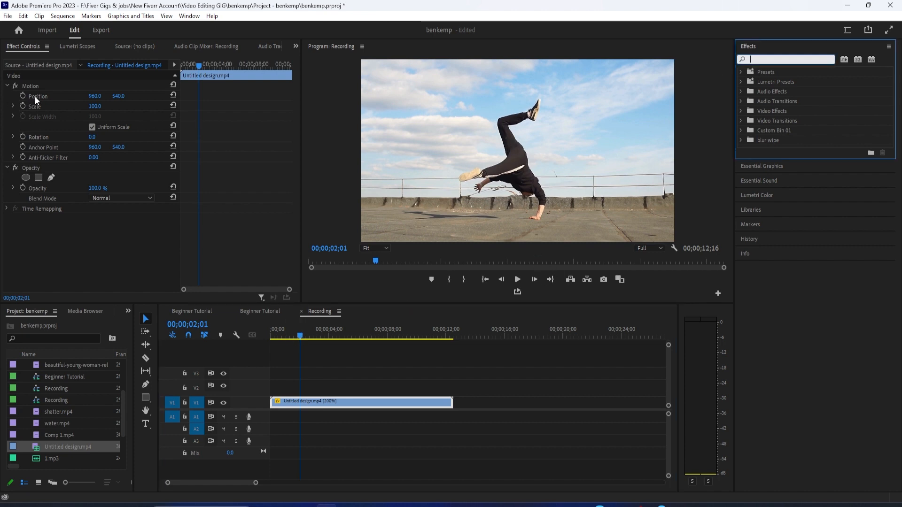
Start keyframing the clip's Position at its current 960, 540 value.
{"action": "left_click", "coordinate": [23, 96]}
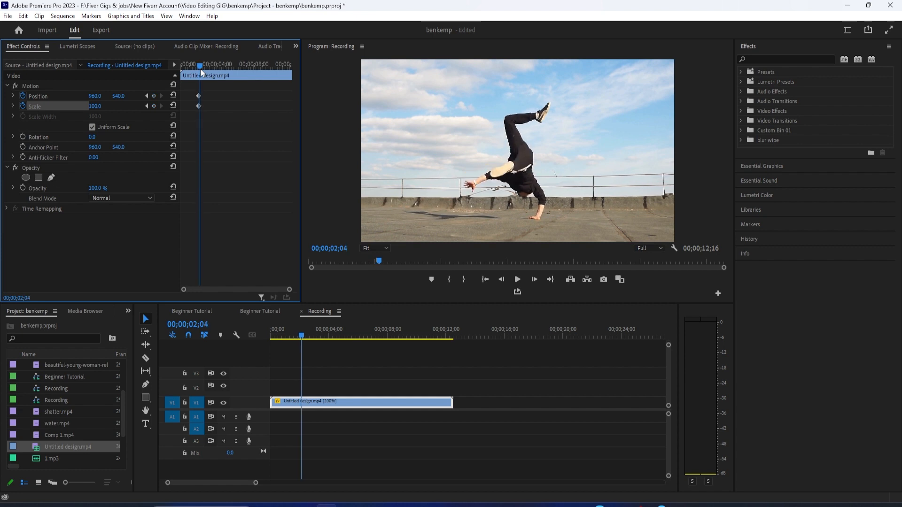
Set the horizontal Position to 820 and move to the vertical Position field.
{"action": "left_click", "coordinate": [94, 95]}
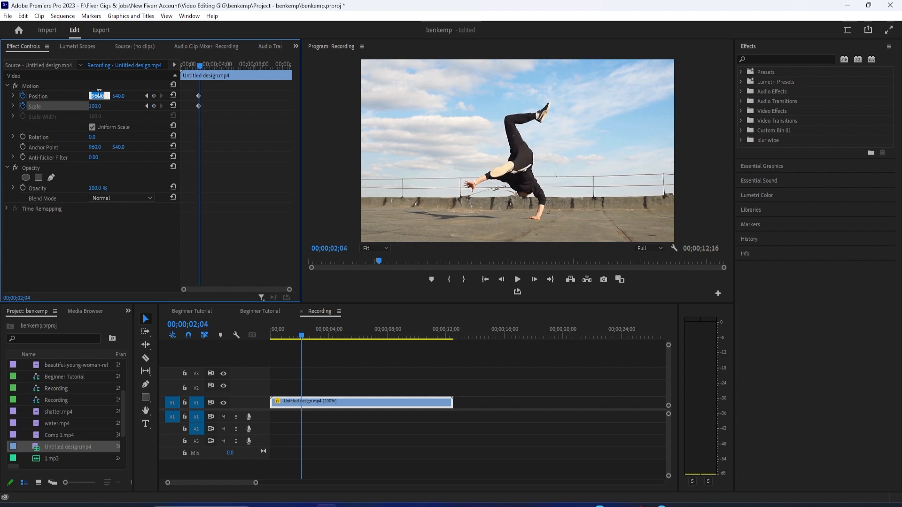
{"action": "type", "text": "840"}
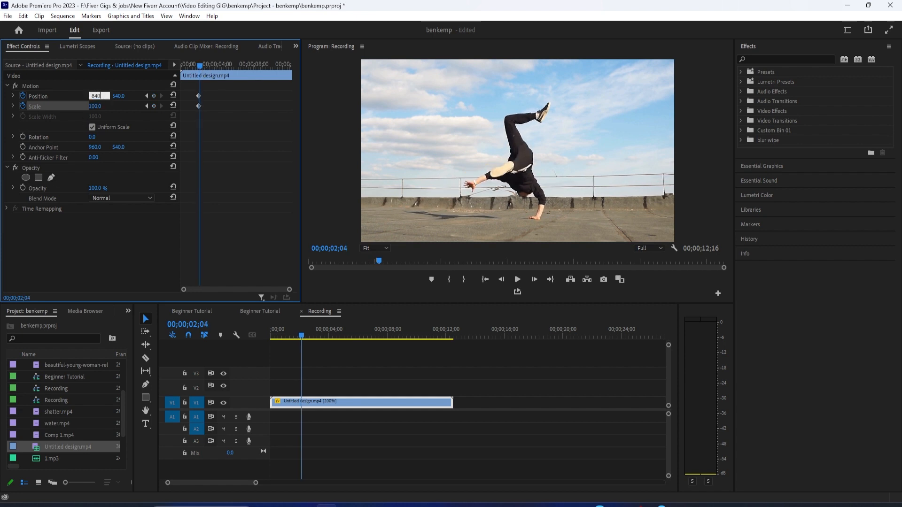
{"action": "type", "text": "820"}
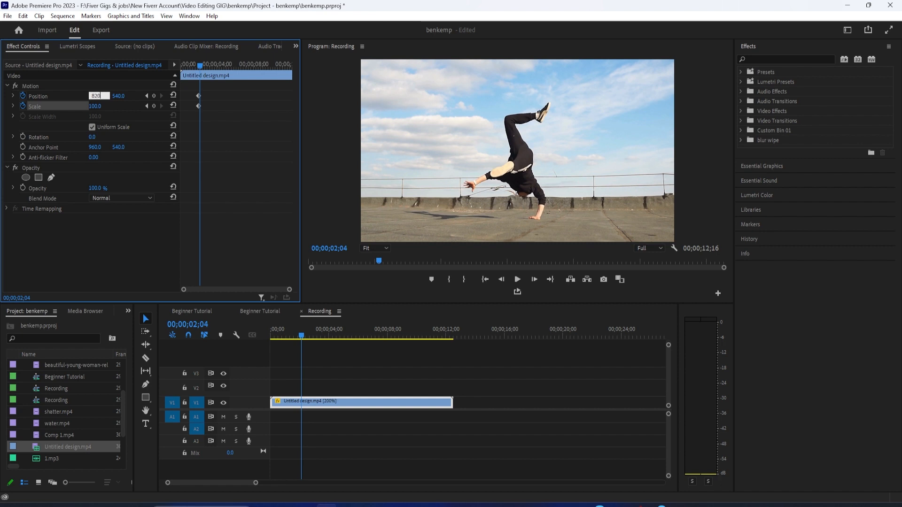
{"action": "left_click", "coordinate": [123, 95]}
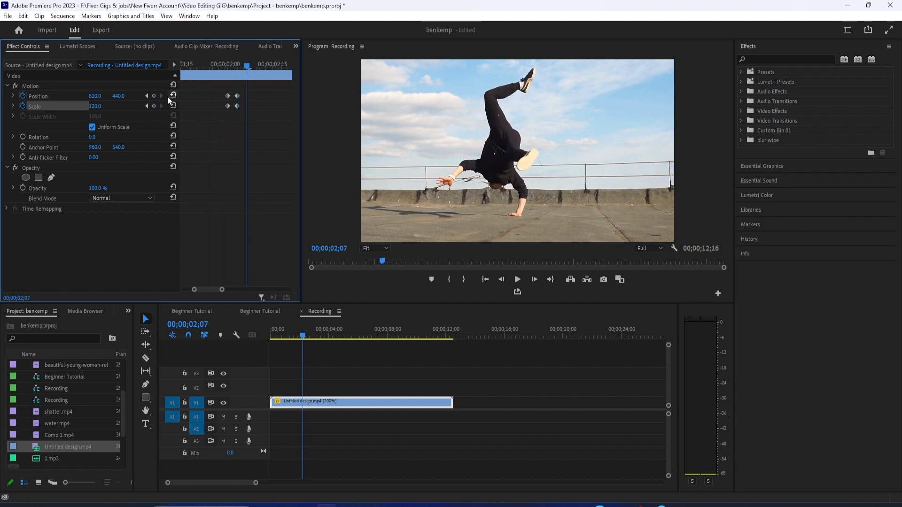
Reset Position to 960, 540 and Scale to 100 for the closing keyframes.
{"action": "left_click", "coordinate": [174, 96]}
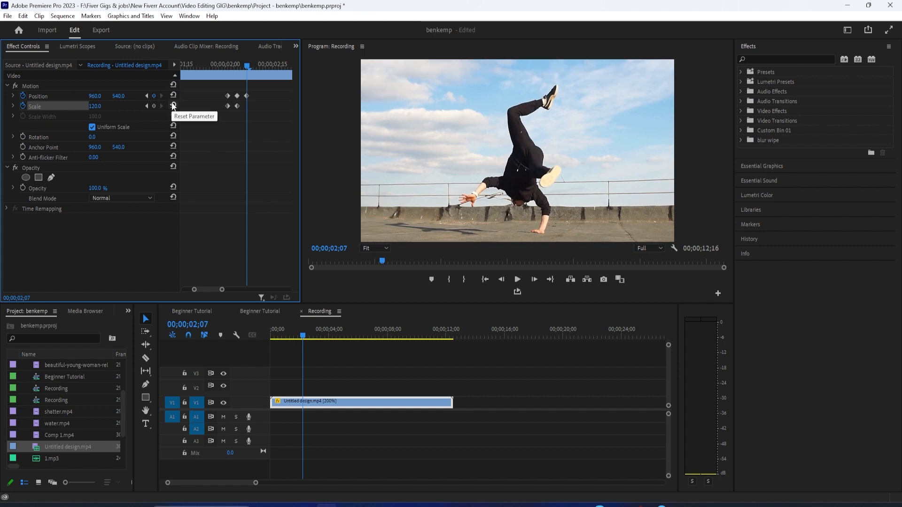
{"action": "left_click", "coordinate": [174, 106]}
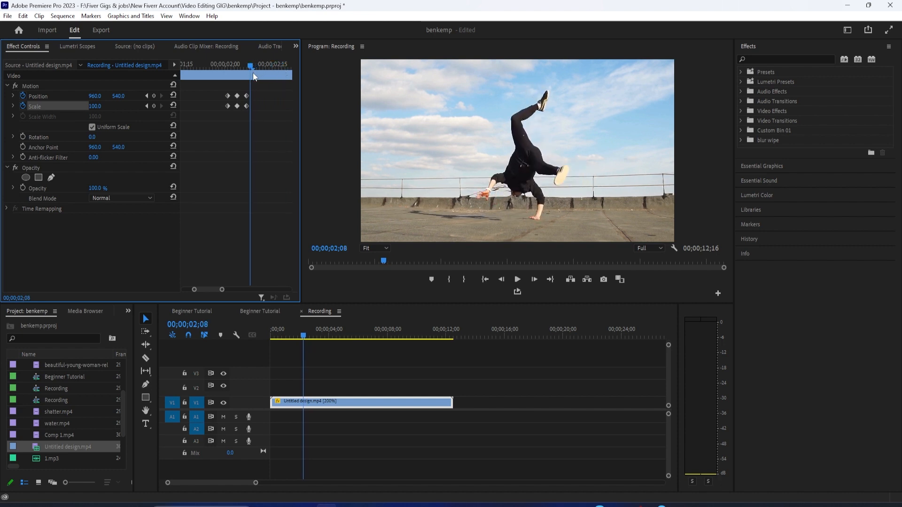
{"action": "mouse_move", "coordinate": [217, 95]}
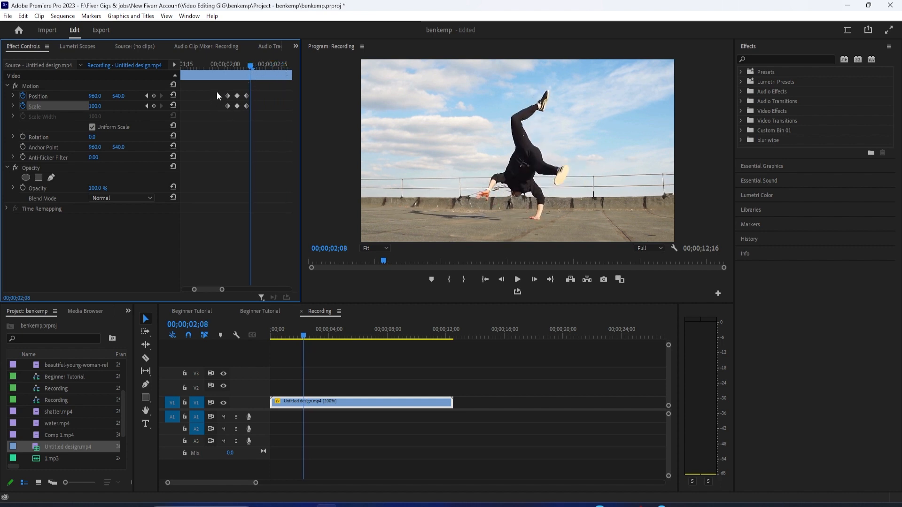